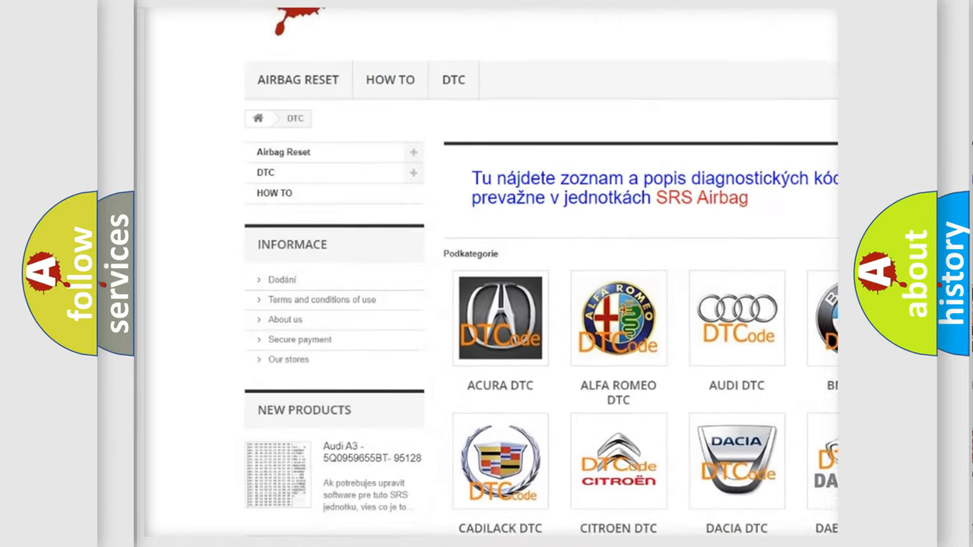
{"action": "scroll", "scroll_direction": "down", "scroll_amount": 3}
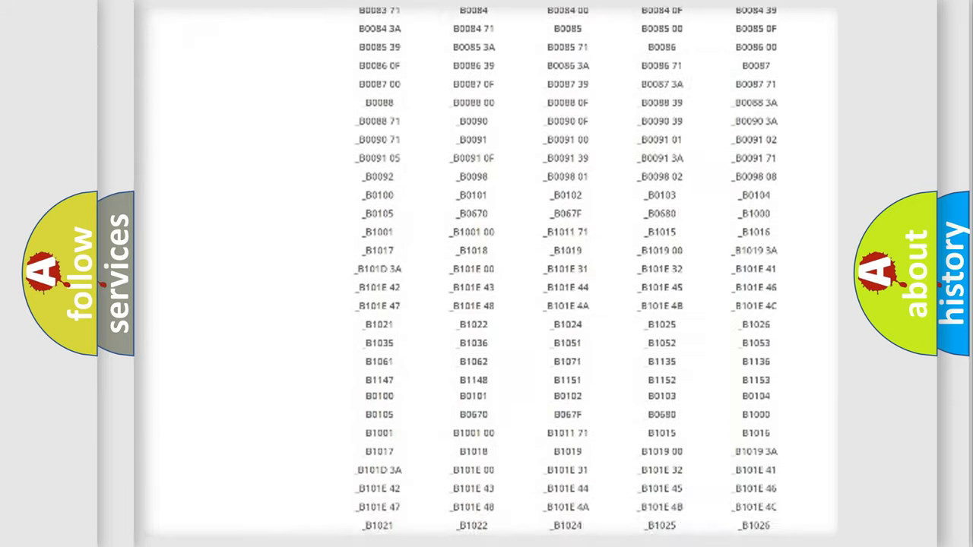
{"action": "scroll", "scroll_direction": "up", "scroll_amount": 3}
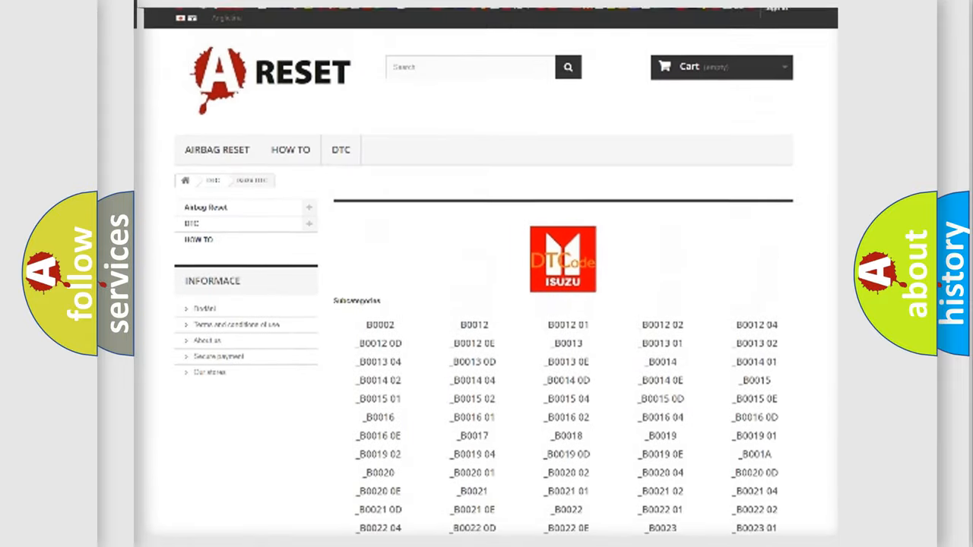